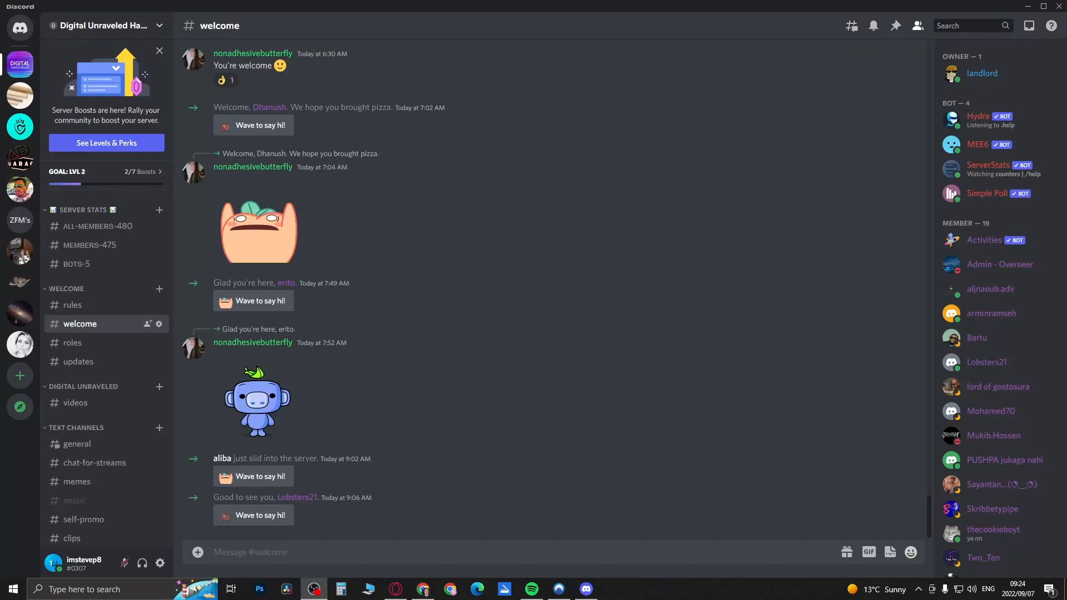
mouse_move(511, 371)
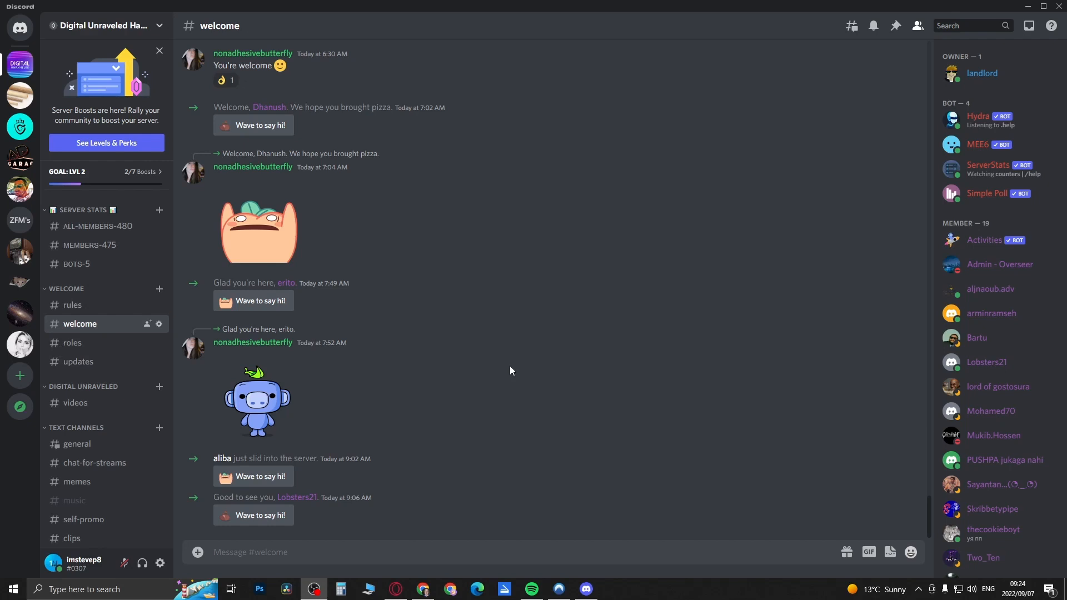
mouse_move(544, 441)
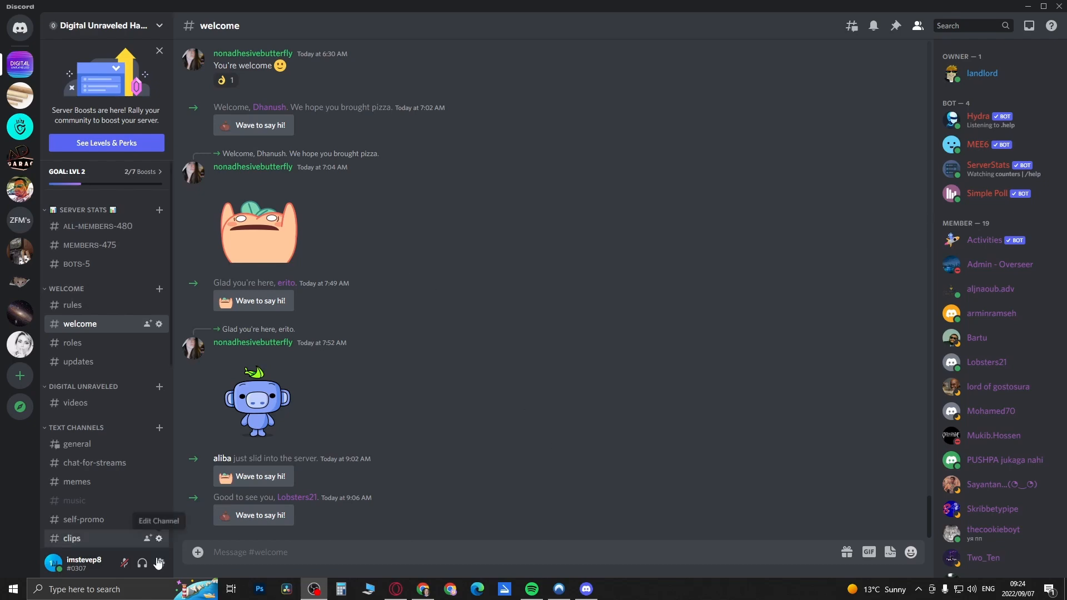
mouse_move(159, 563)
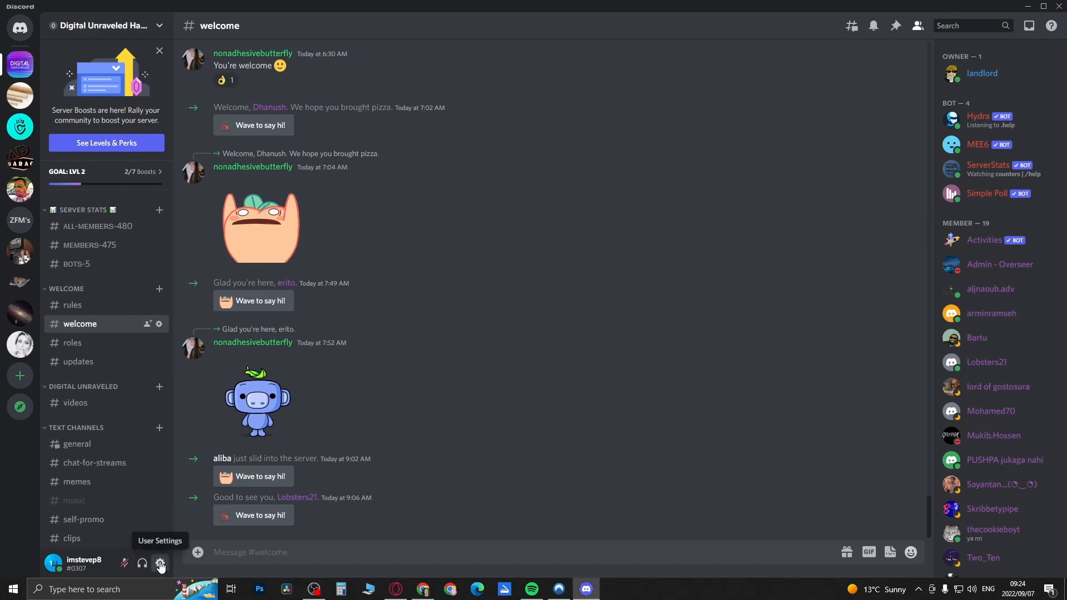
Show the Profiles page of User Settings with avatar, banner colour and preview card.
click(160, 564)
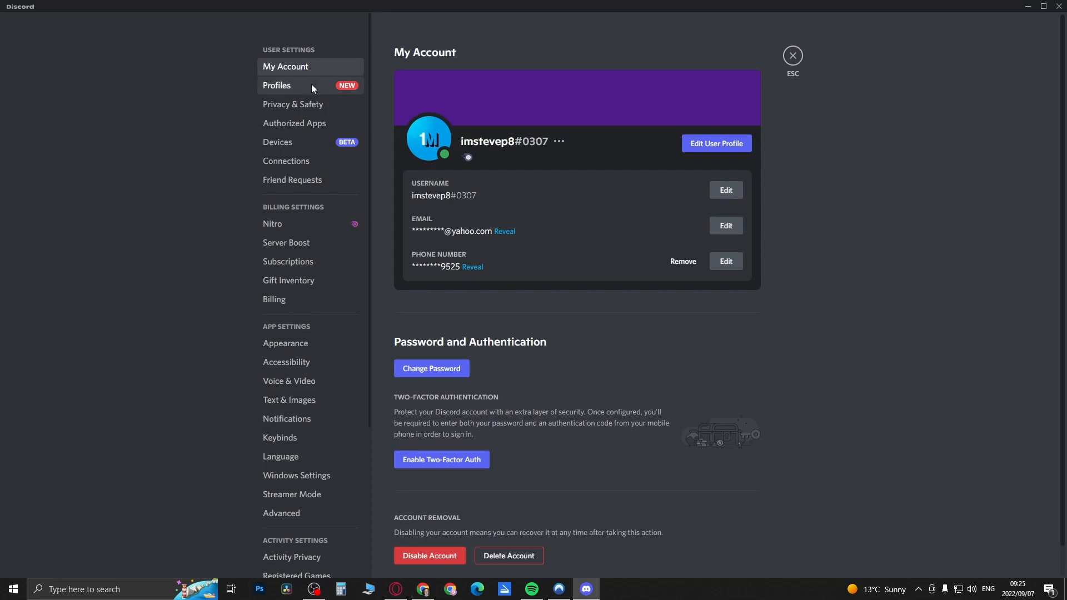
click(276, 86)
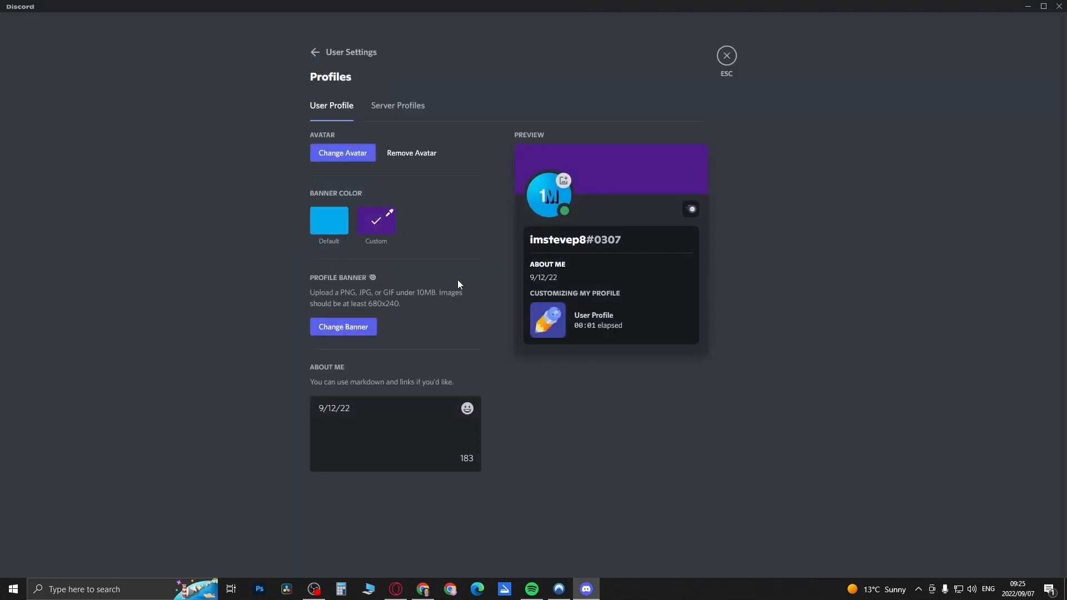
mouse_move(409, 297)
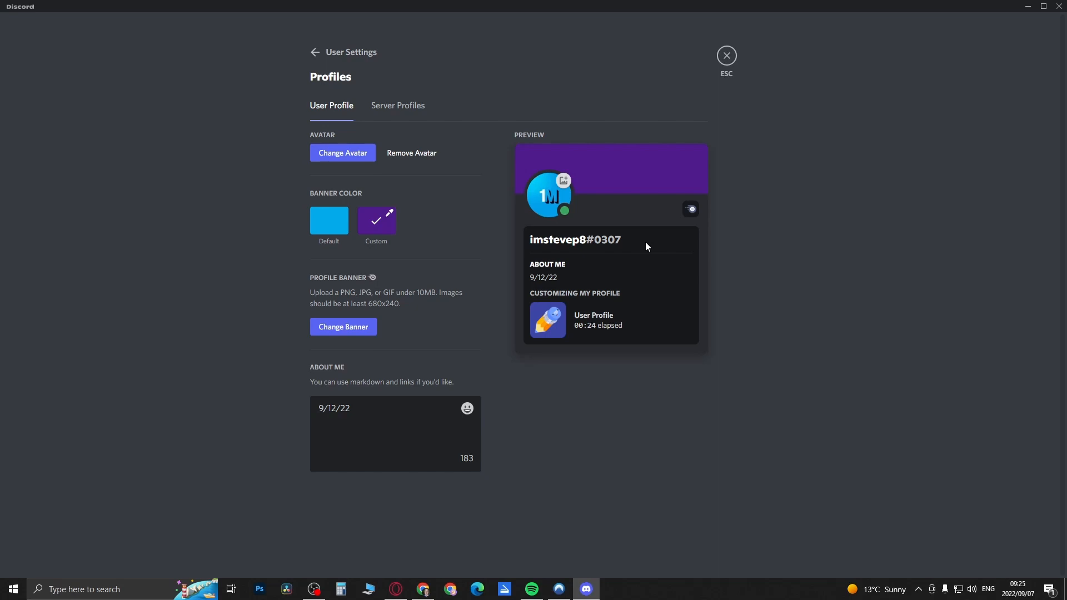
mouse_move(655, 266)
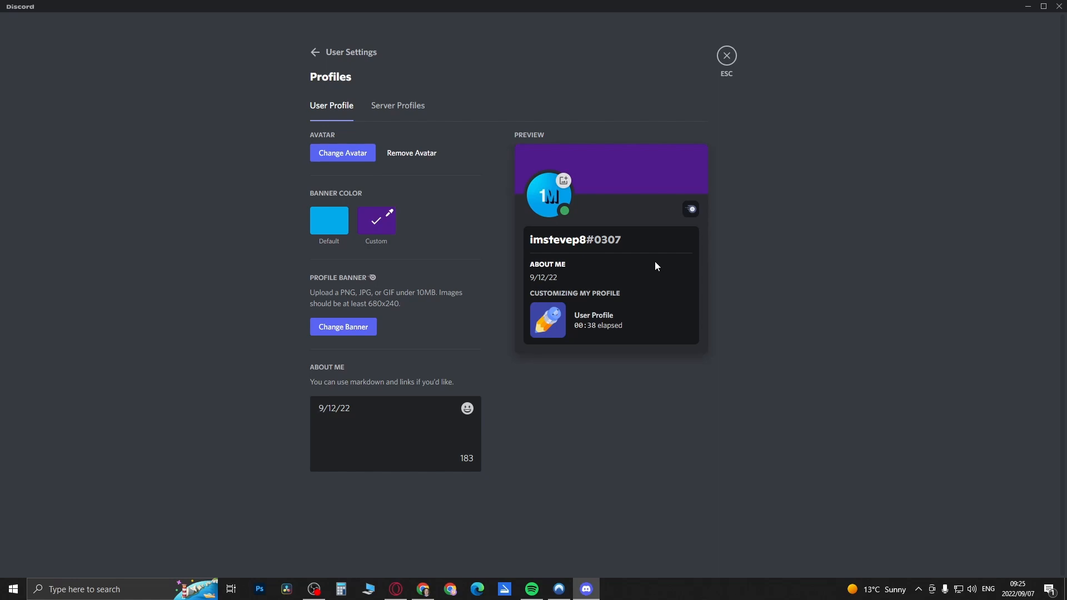
mouse_move(647, 274)
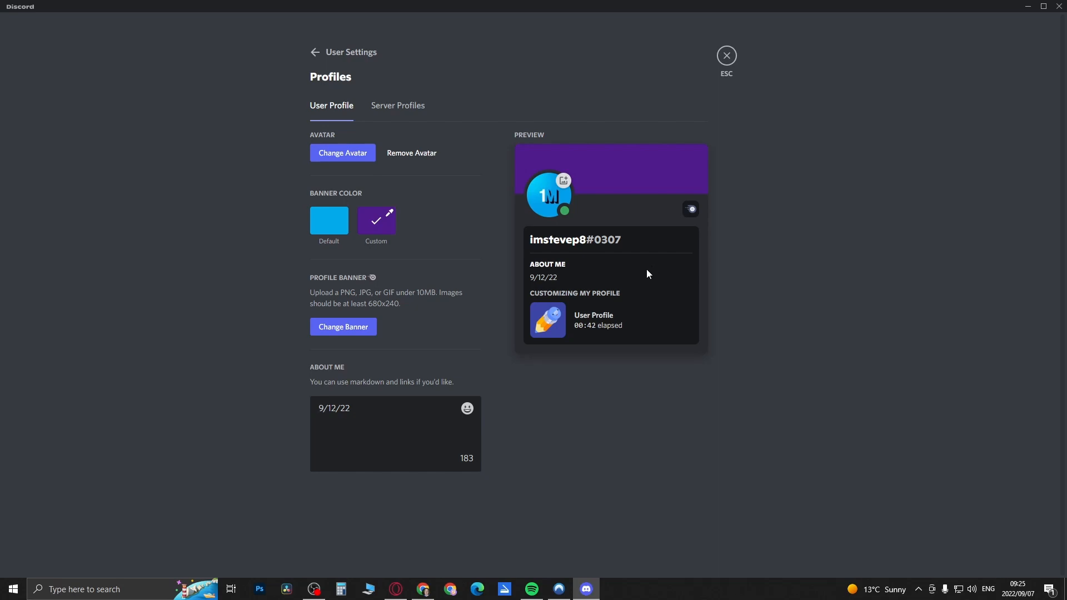
mouse_move(594, 279)
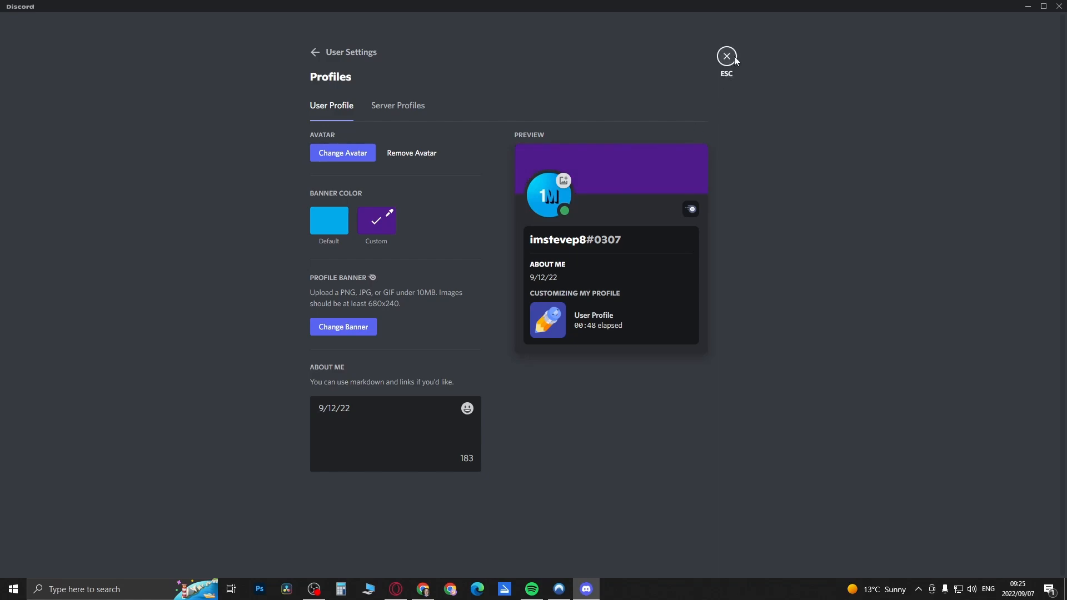
click(725, 55)
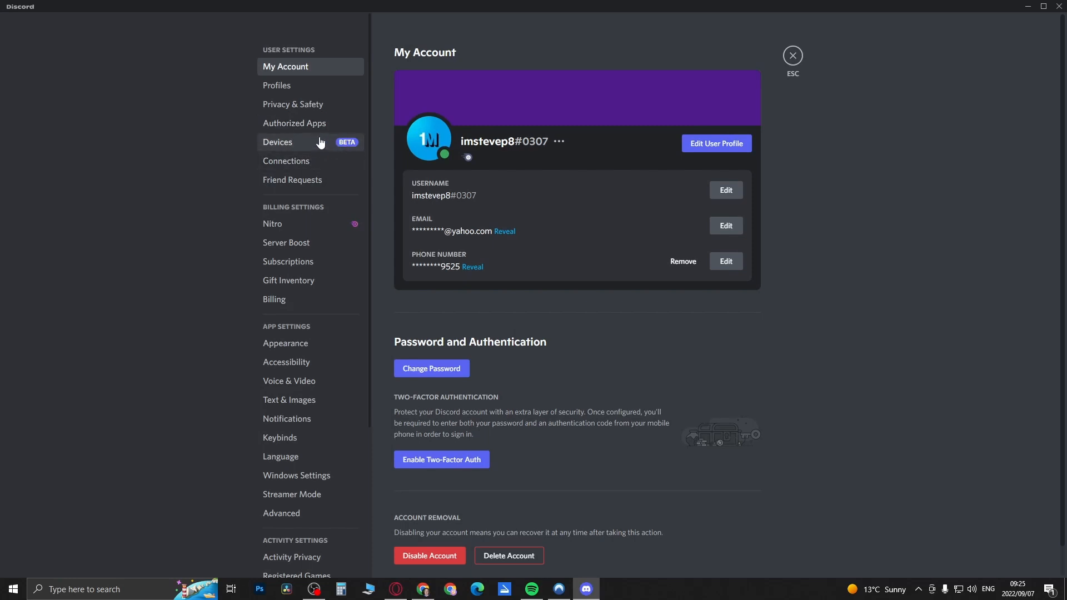
mouse_move(315, 144)
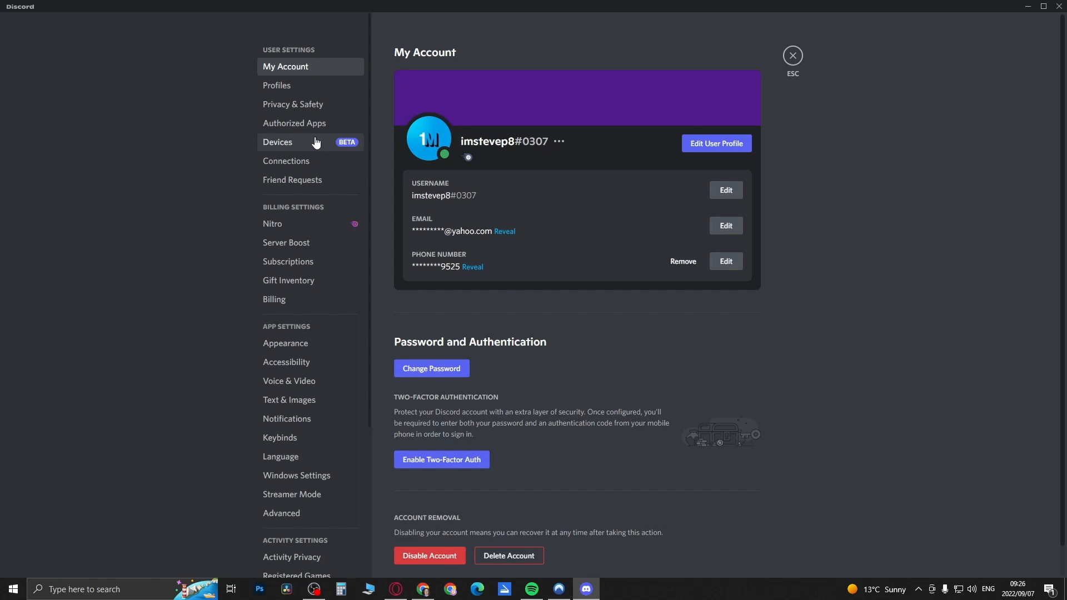
mouse_move(307, 123)
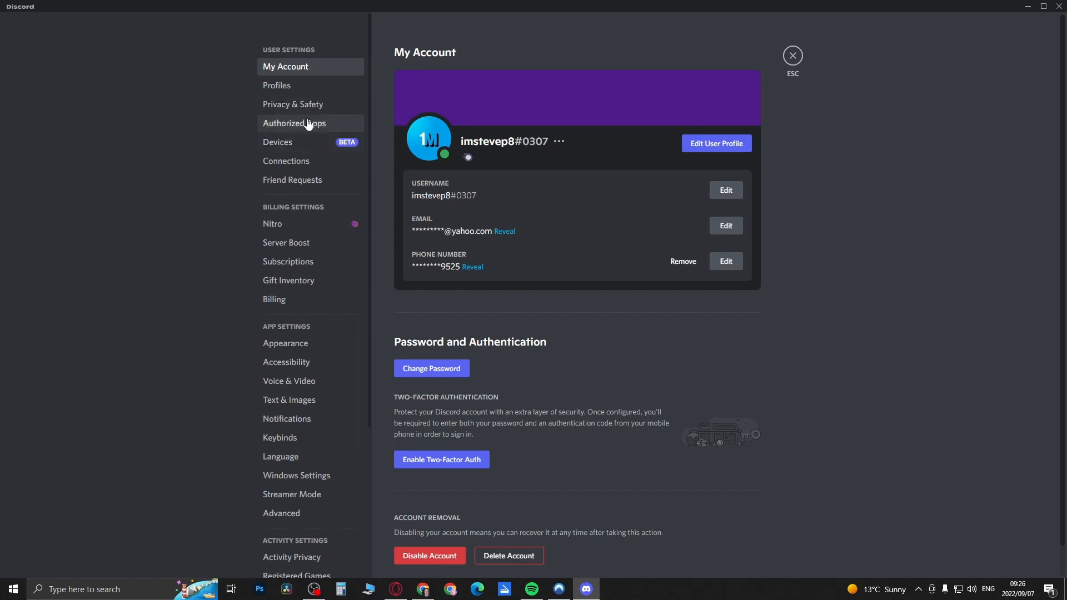
click(276, 86)
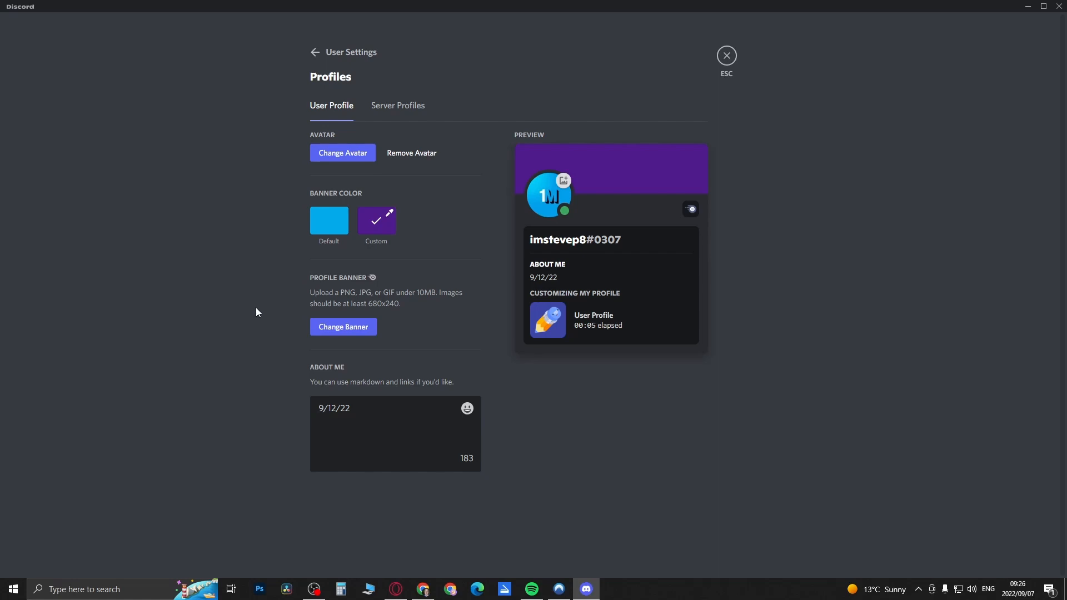
mouse_move(636, 456)
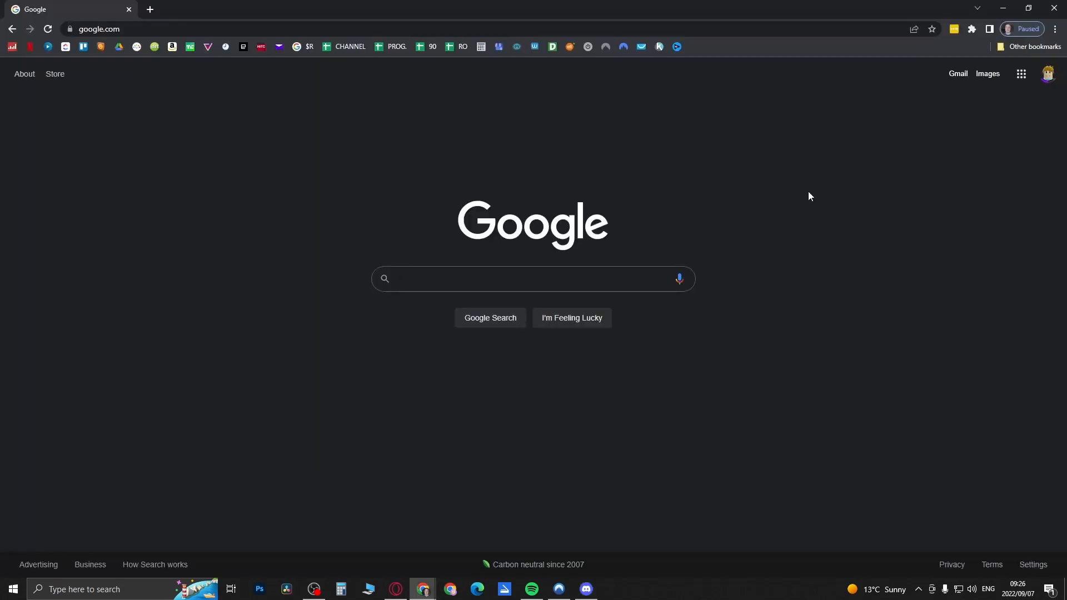
Search Google for 'discord ptb', then for 'discord canary' from the suggestions.
text(d)
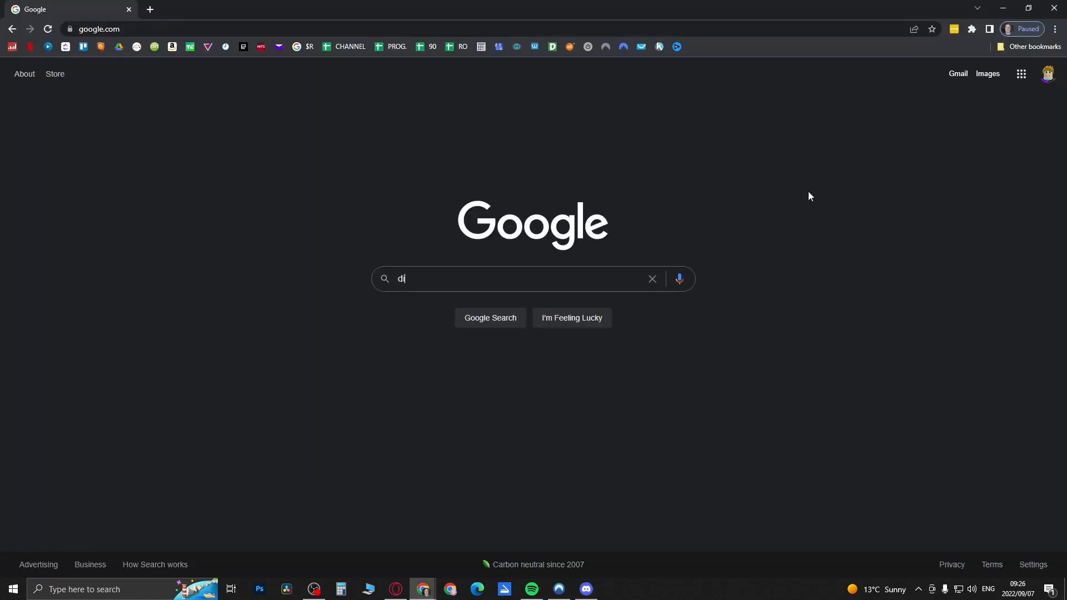
text(iscord)
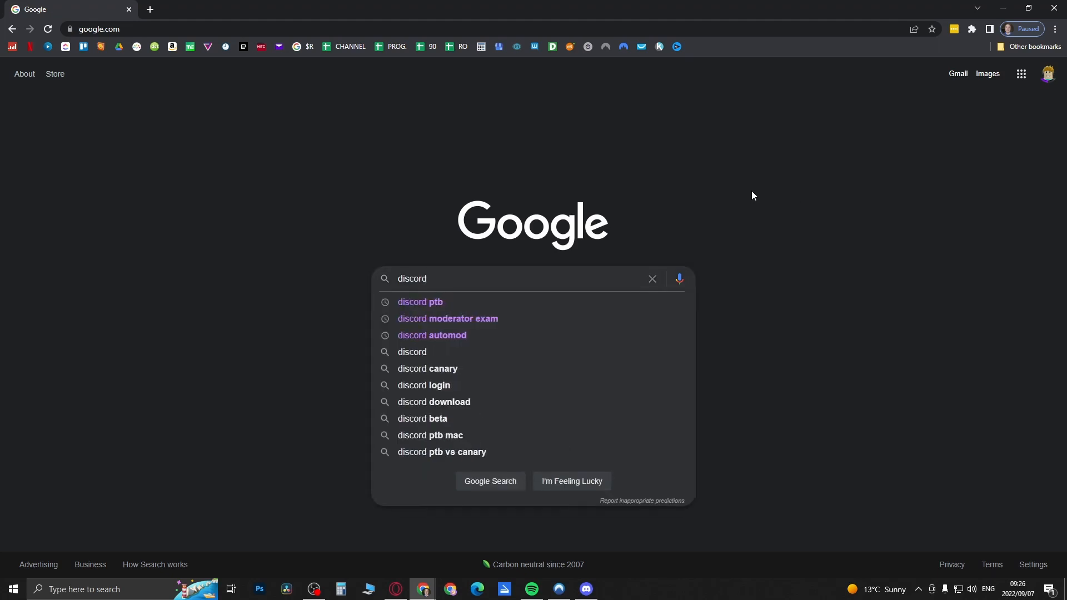
click(420, 301)
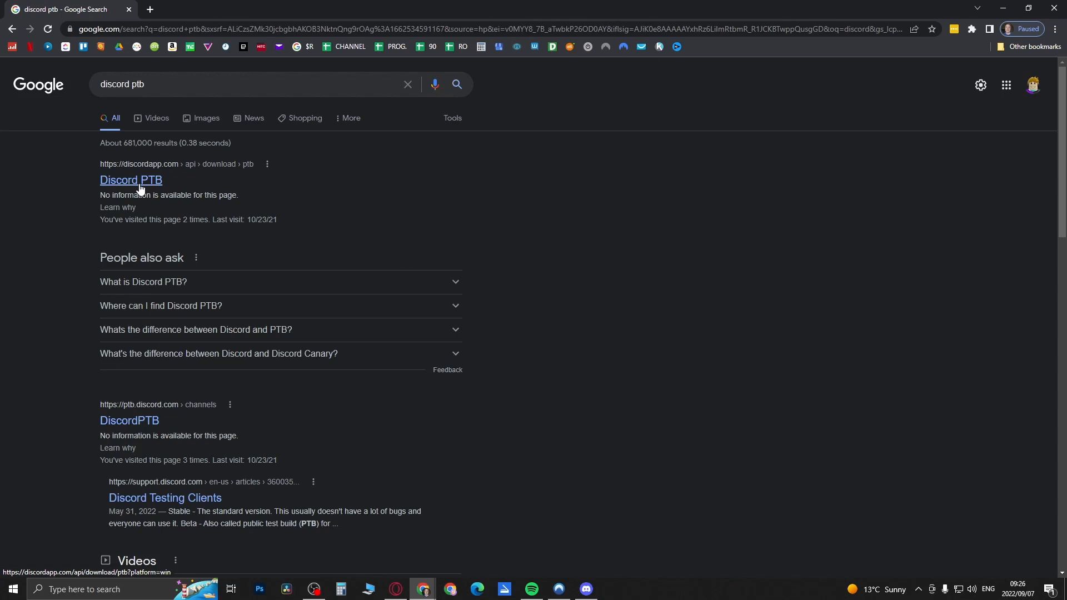
mouse_move(196, 187)
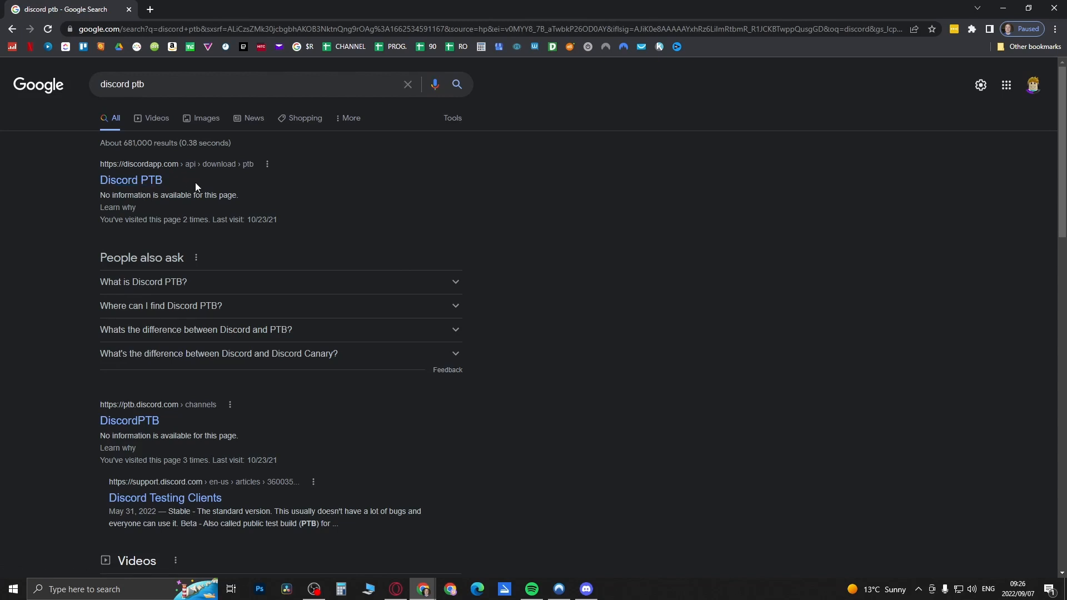
mouse_move(216, 187)
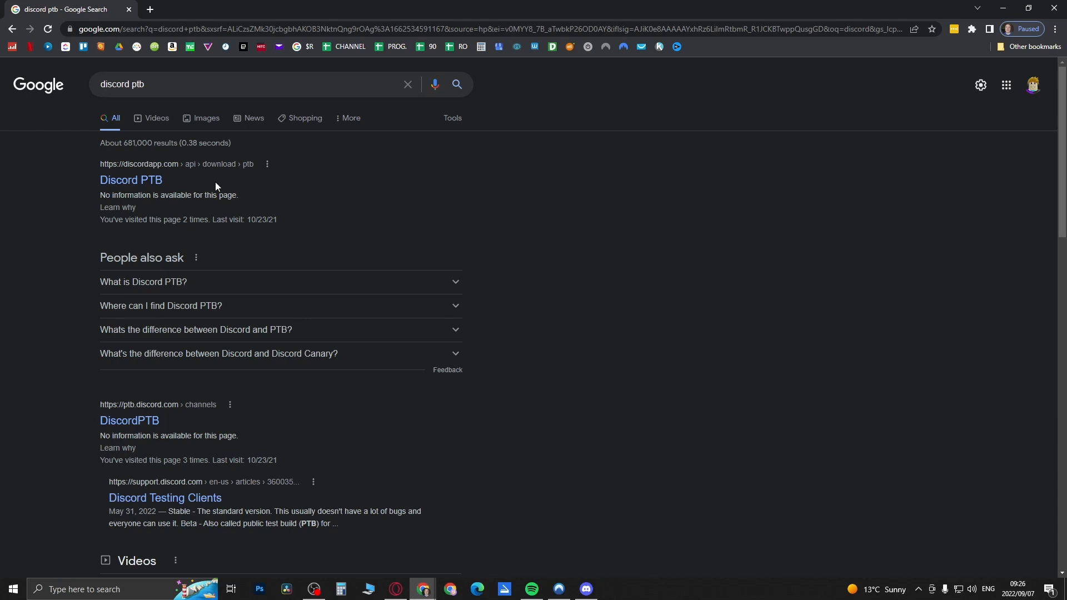
mouse_move(223, 182)
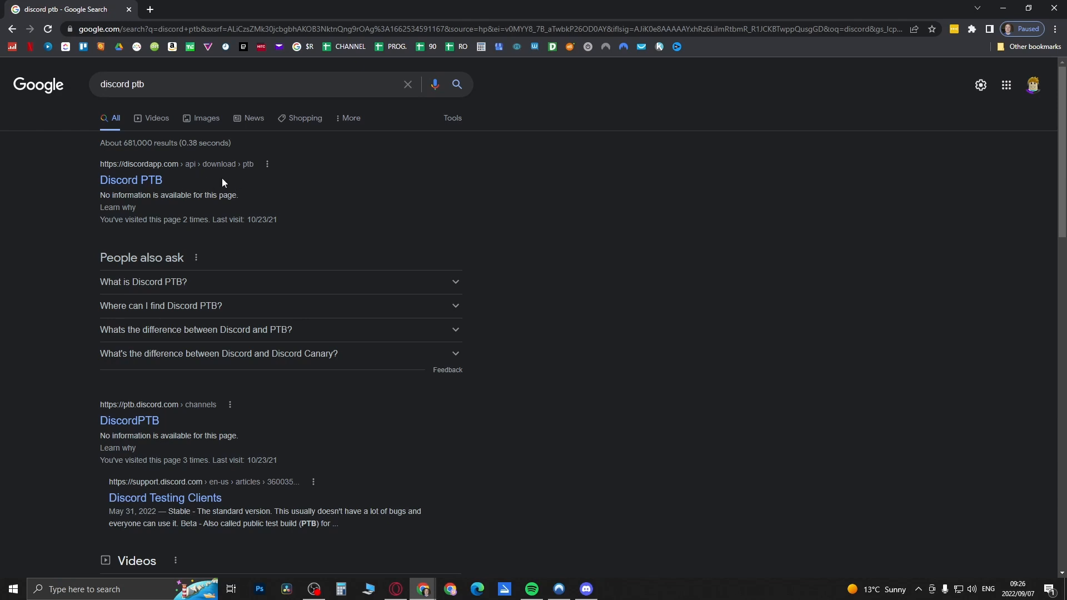
mouse_move(146, 191)
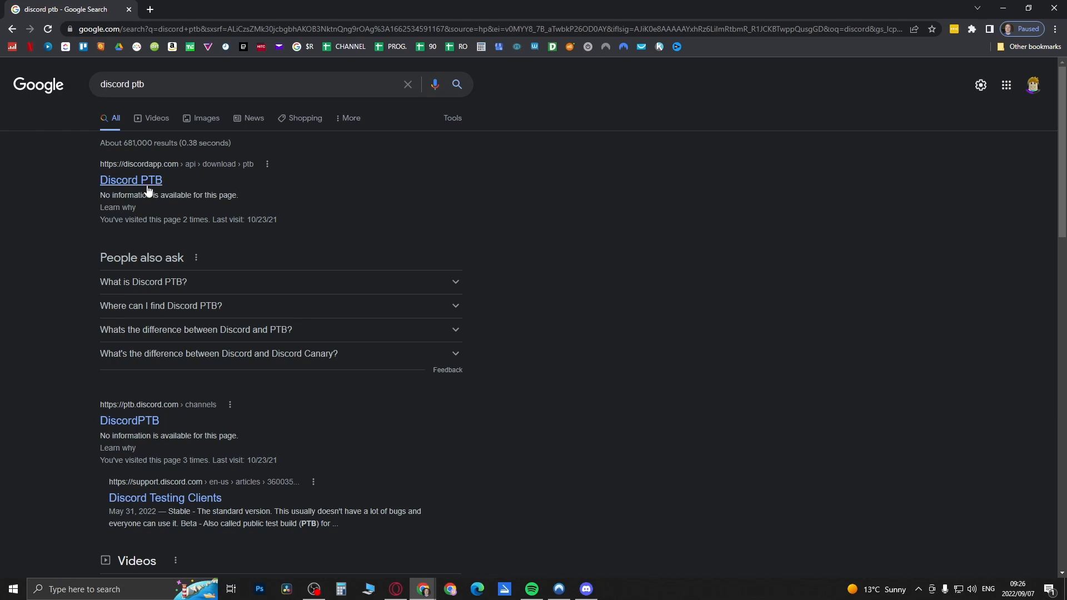
mouse_move(266, 190)
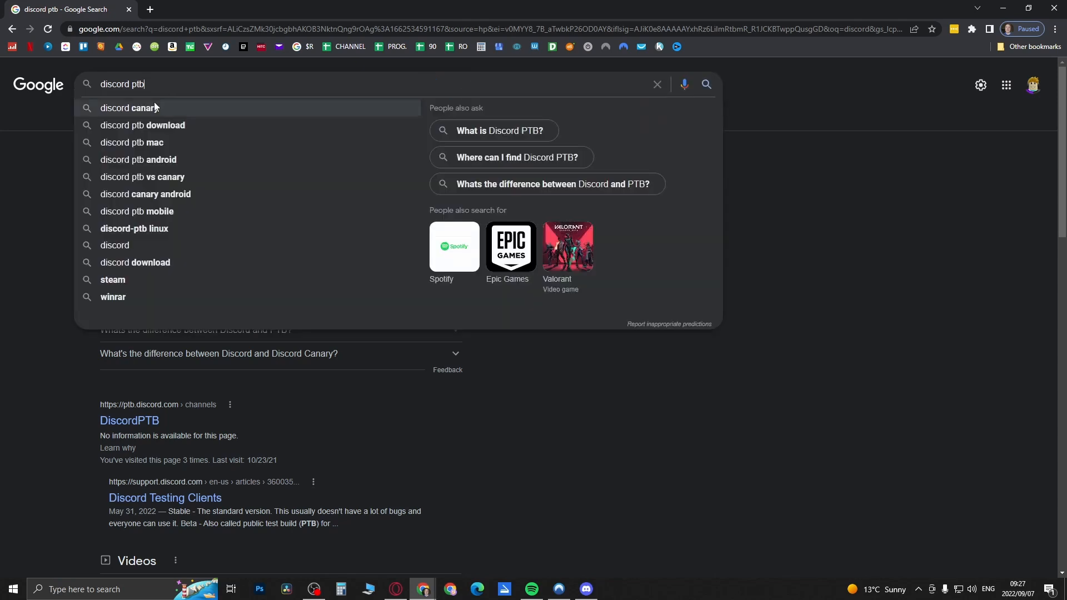
click(128, 108)
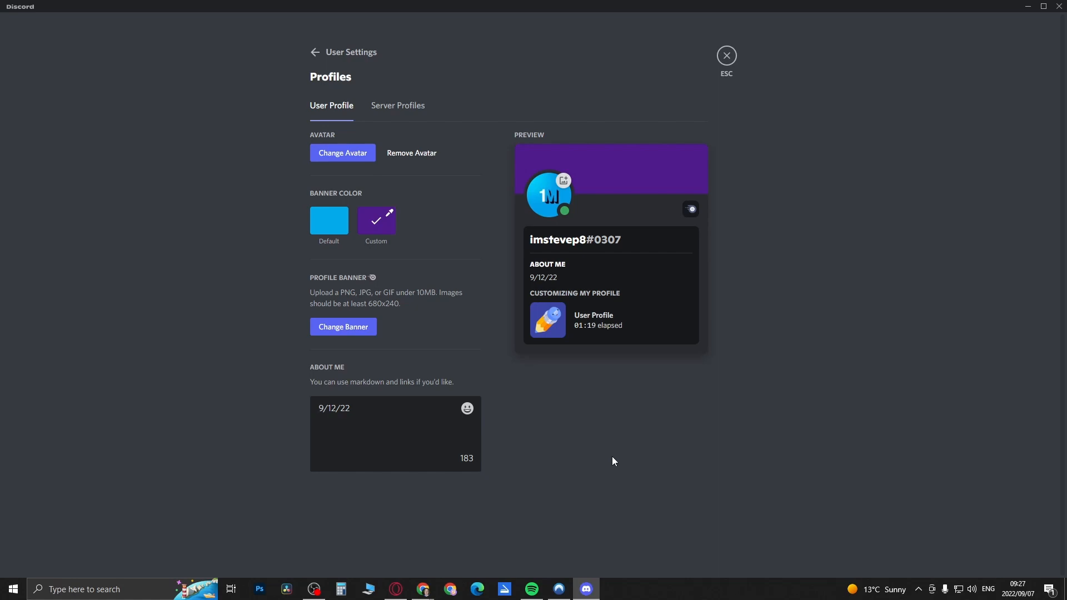
mouse_move(613, 461)
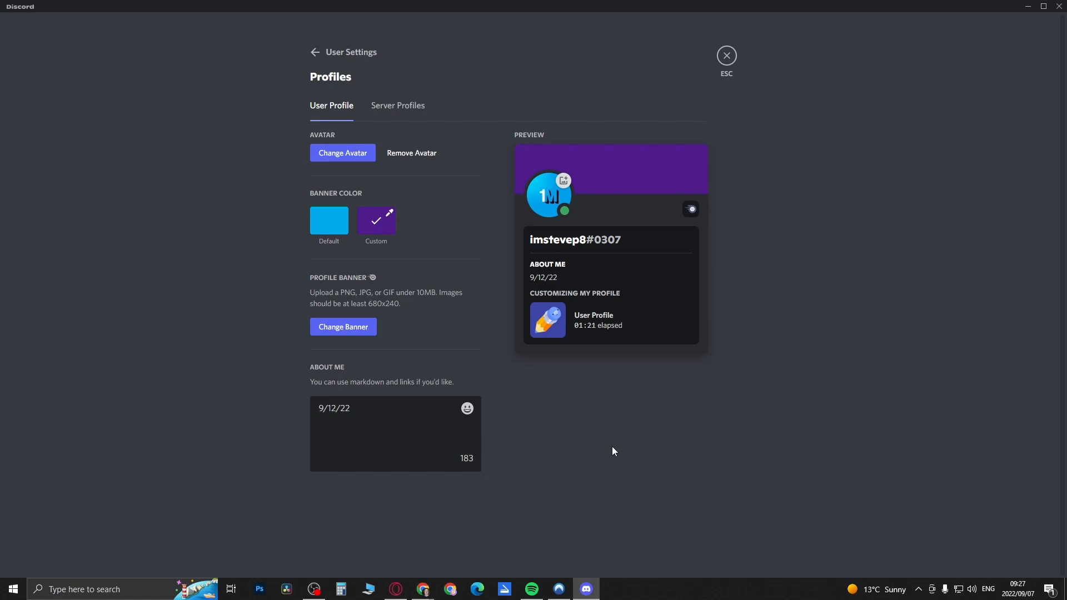